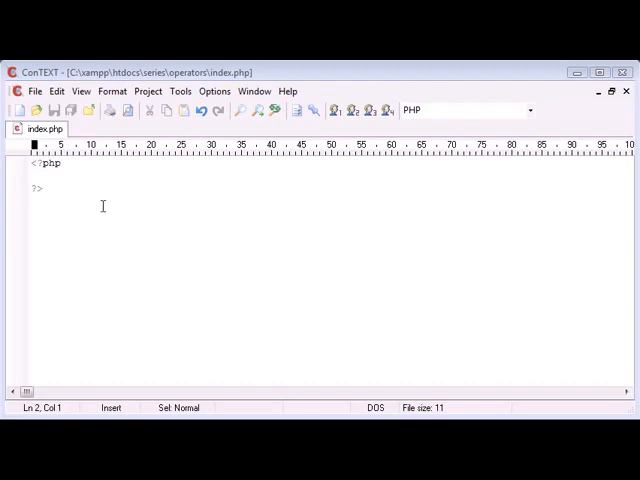
- Declare $number1 = 10; and $number2 = 5; on separate lines inside the PHP block
key("Return")
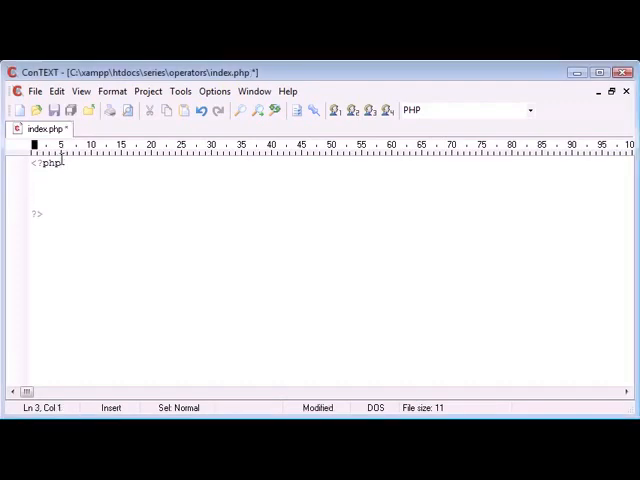
type("$n")
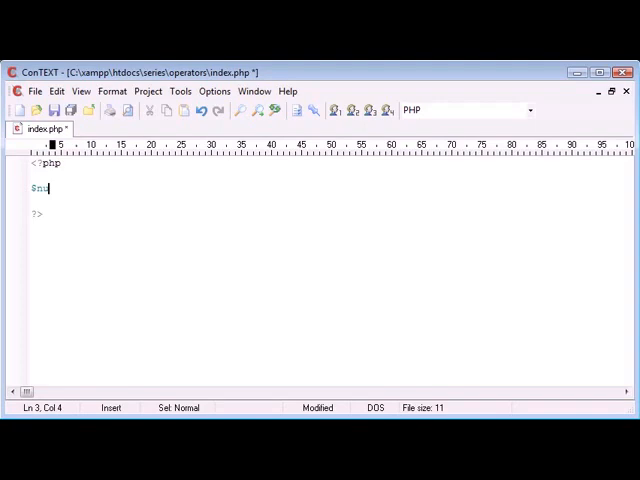
type("umber1 = 10;")
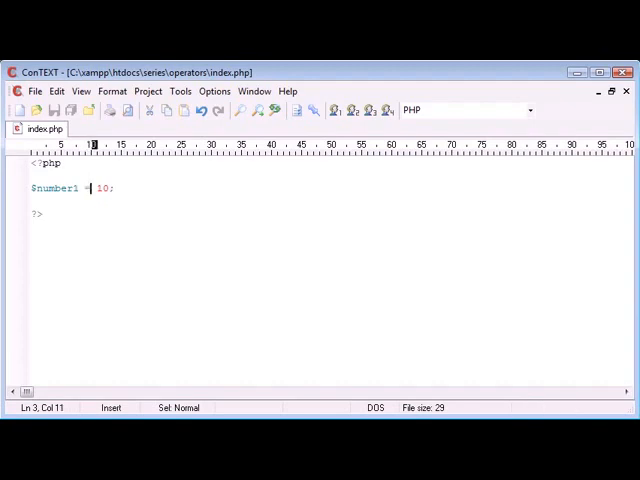
left_click_drag(82, 187, 62, 187)
type("$number")
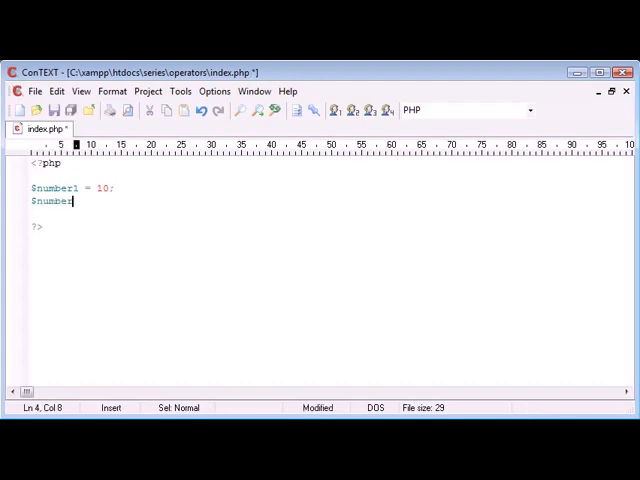
type("2 = 5;")
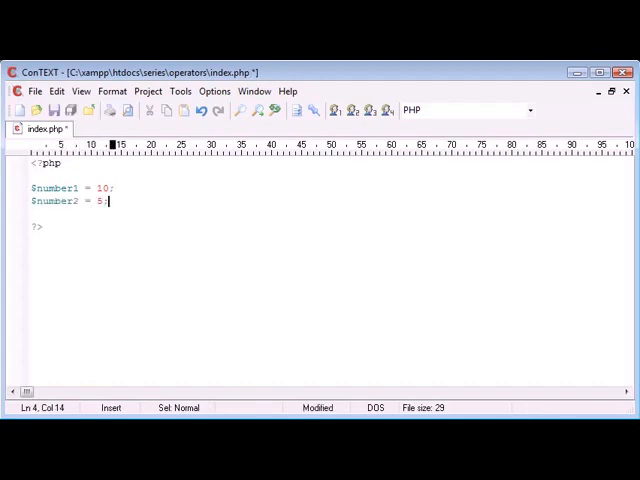
key("Enter")
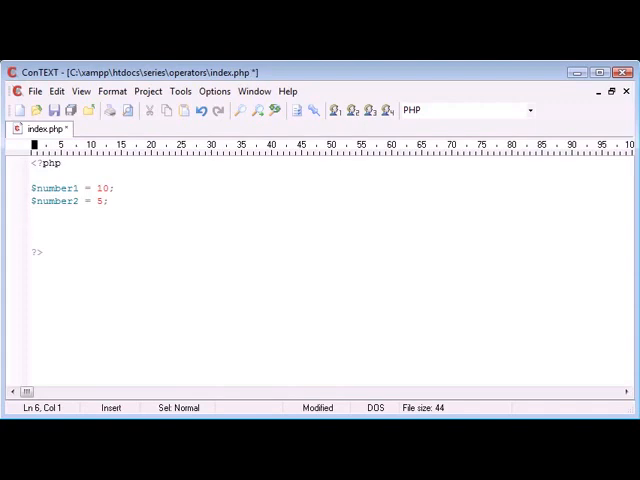
- Write $result = $number1 + 2; where the $number2 line was, and save index.php
type("$result")
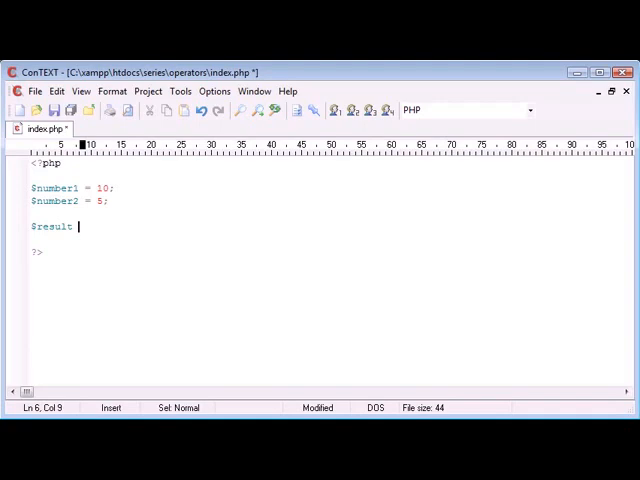
key("ctrl+s")
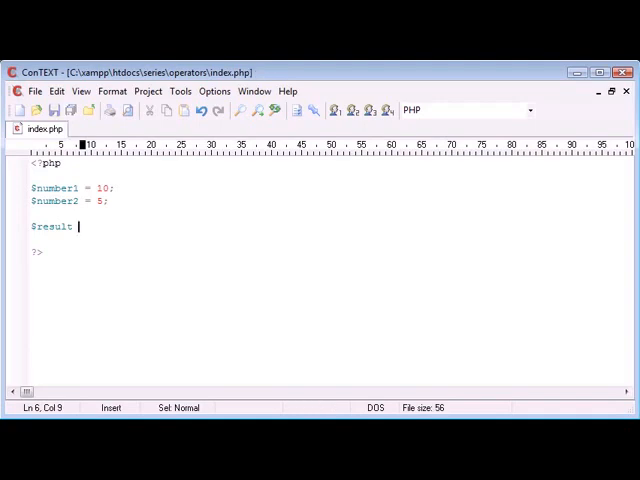
type("=")
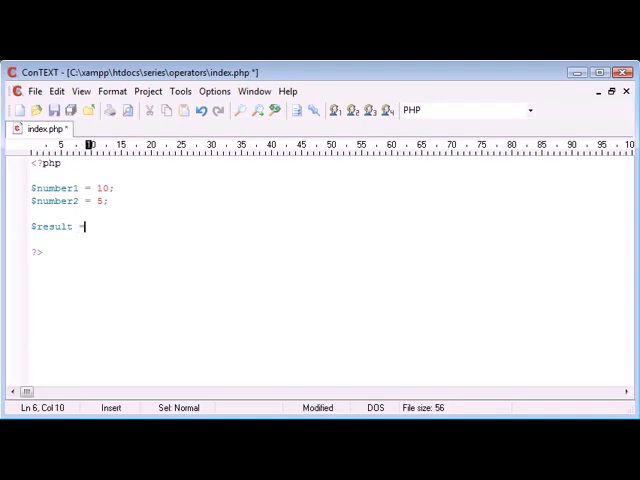
type("10")
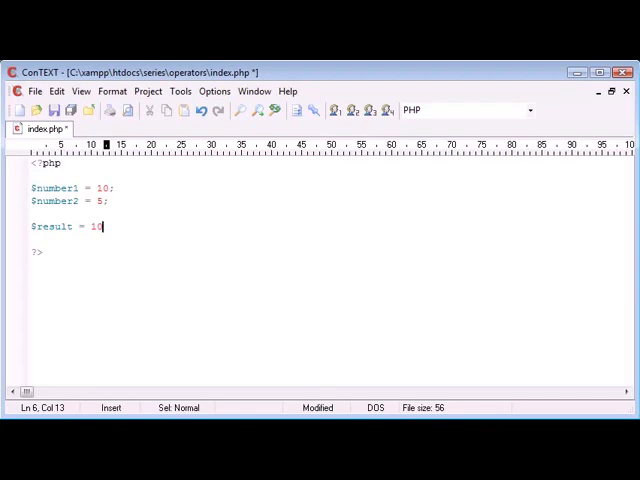
key("BackSpace")
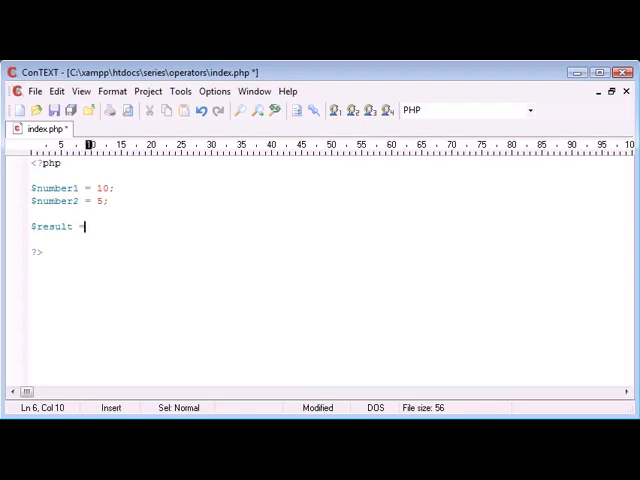
type("$number1")
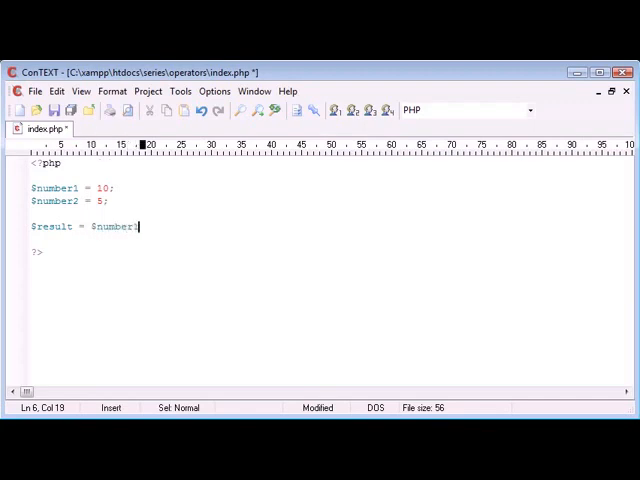
type("+ 2;")
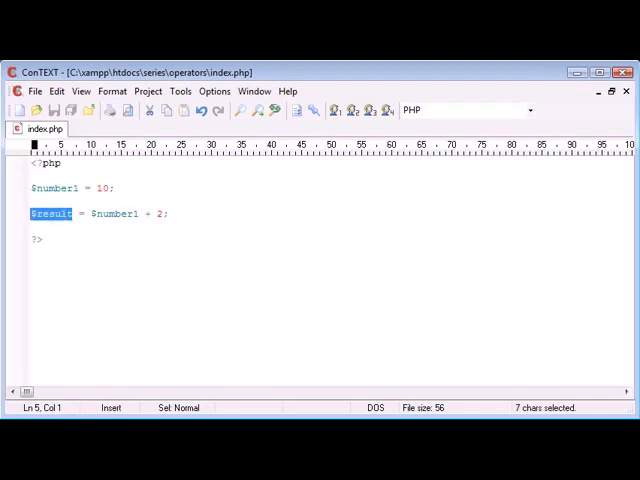
- Change line 5 to the compound form $number1 += 2;, save, and highlight the += operator
left_click(79, 213)
type("$")
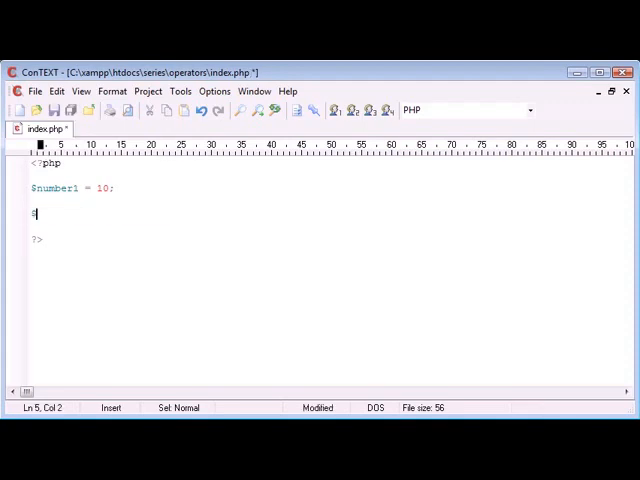
type("number1 += 2")
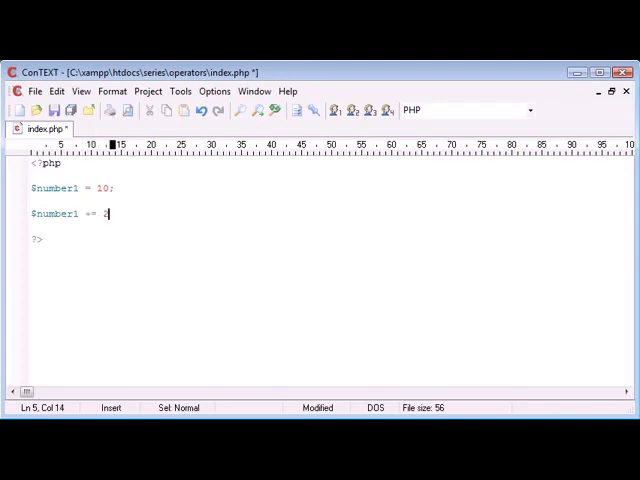
key("ctrl+s")
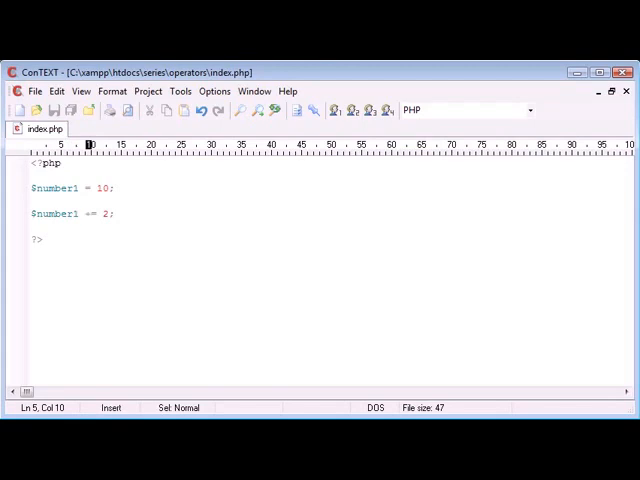
key("Left")
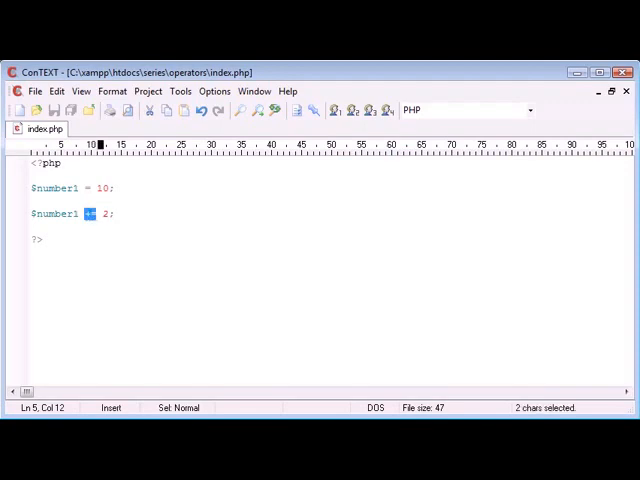
left_click(88, 213)
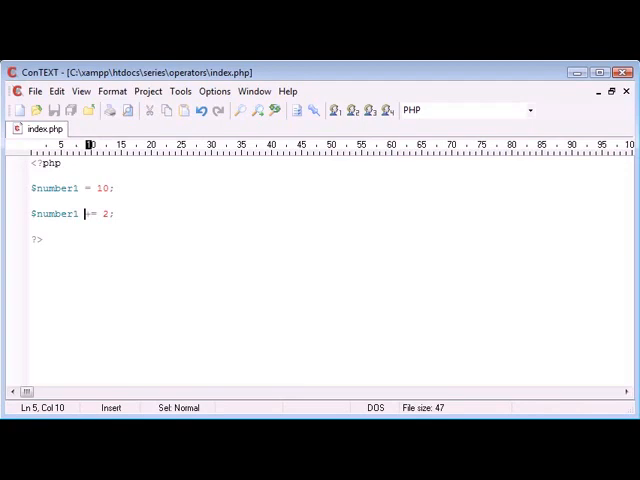
type("=")
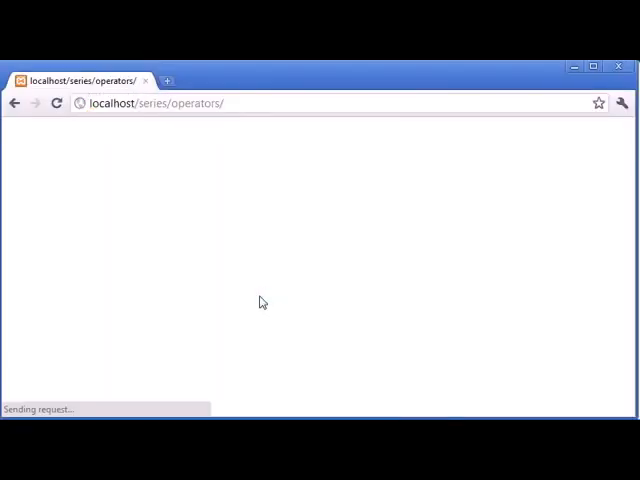
- Back in the editor, add echo $number1; below the += statement and save
key("alt+tab")
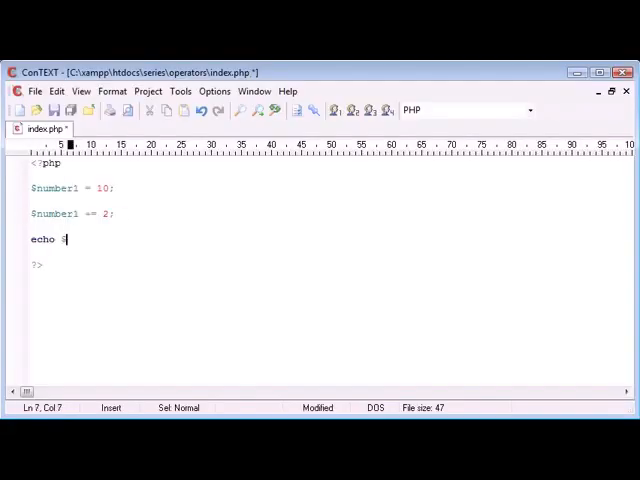
type("$number1;")
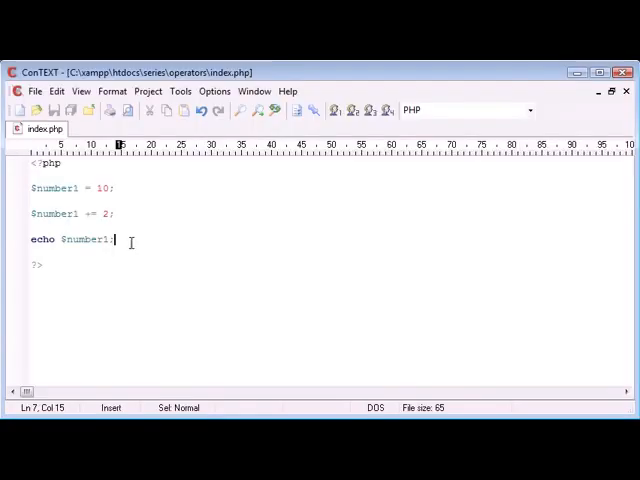
- Replace '= $number1 -' on line 5 with '-=' so it reads $number1 -= 2;
left_click(77, 213)
type("$number1 = ")
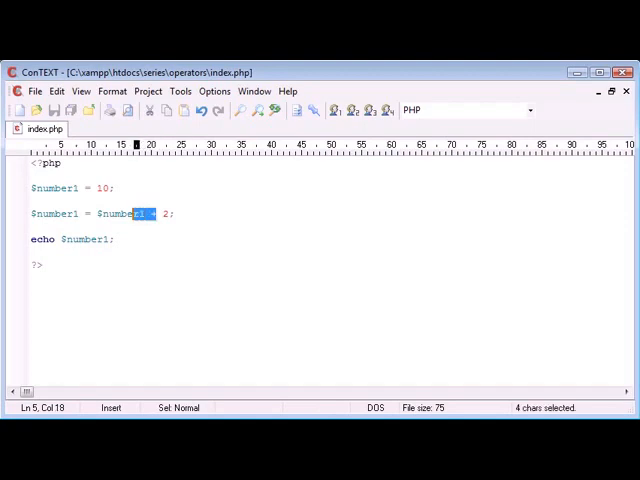
left_click_drag(145, 213, 88, 213)
type("-")
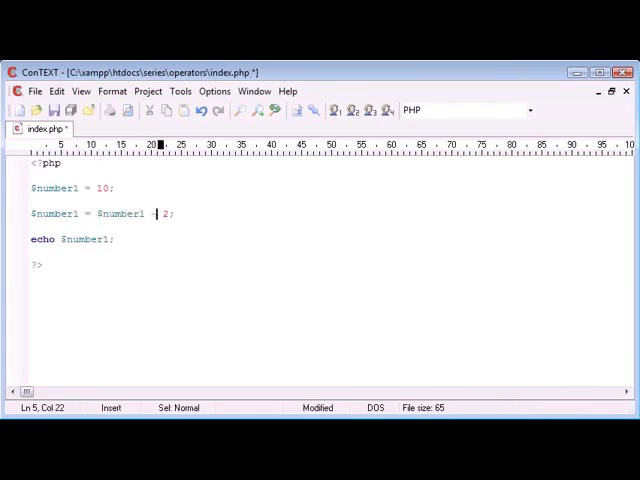
left_click_drag(152, 213, 85, 213)
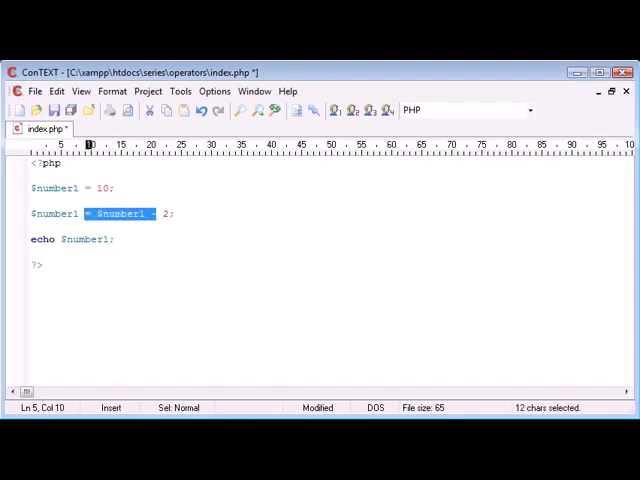
type("-=")
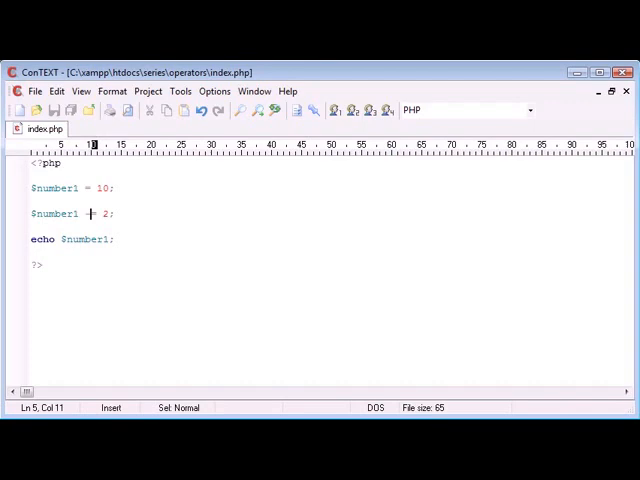
- Swap line 5's operator for /= and %=, changing the right-hand number to 3, then 2
type("=")
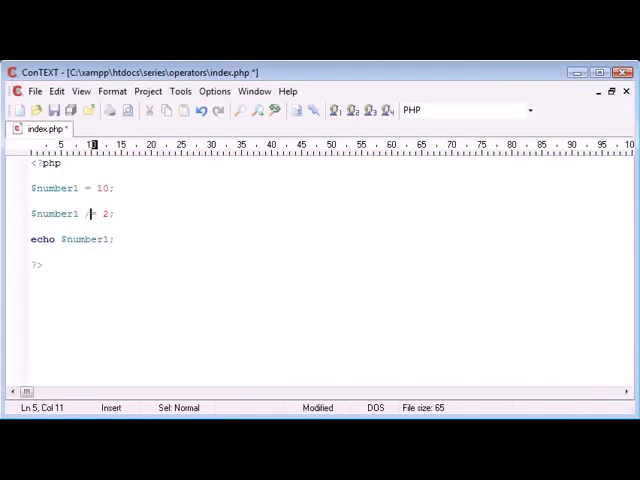
double_click(90, 213)
type("%")
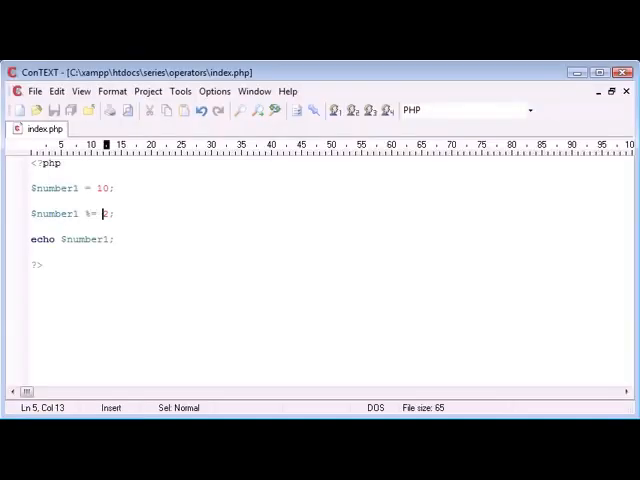
type("3")
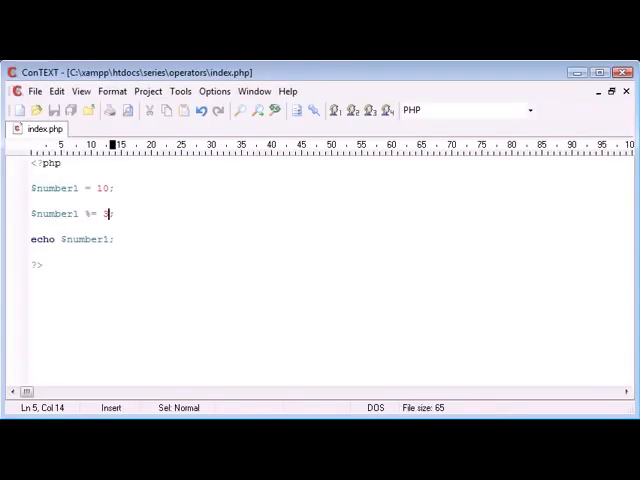
type("3")
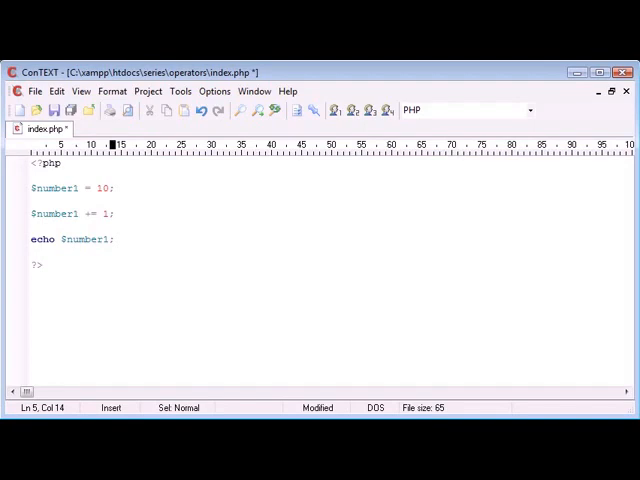
type("2")
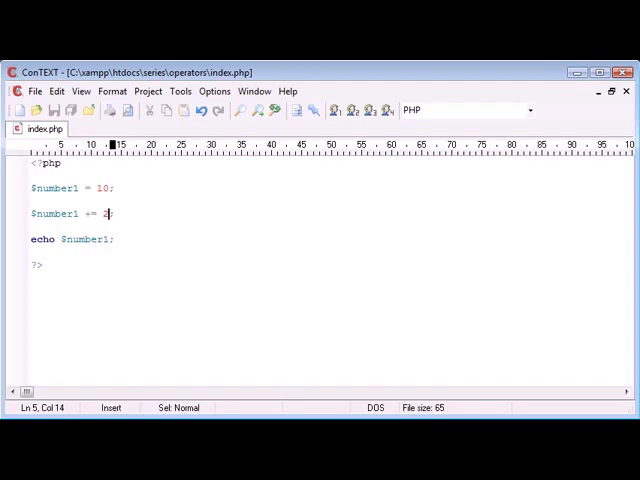
type(";")
left_click(75, 188)
type("$text = 'Hello';")
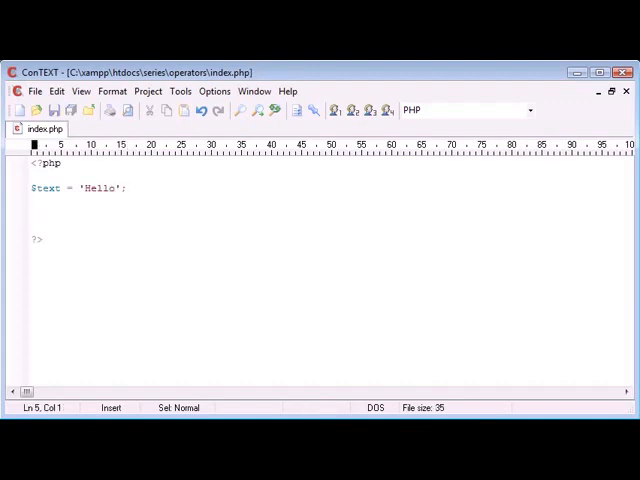
- Add a $text .= ' World' line below $text = 'Hello'; and comment it out with //
left_click(35, 214)
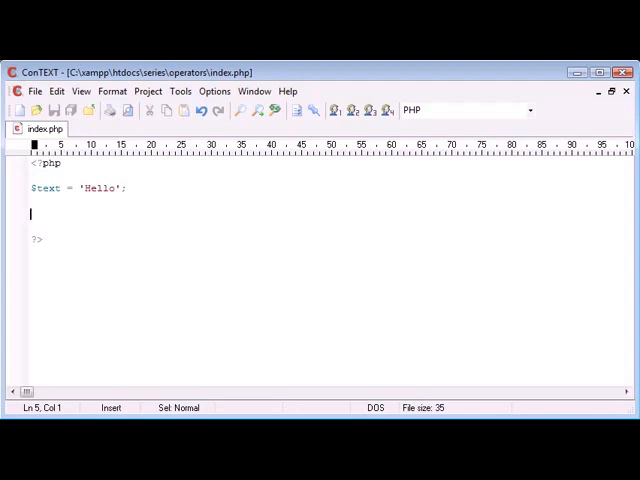
type("$text")
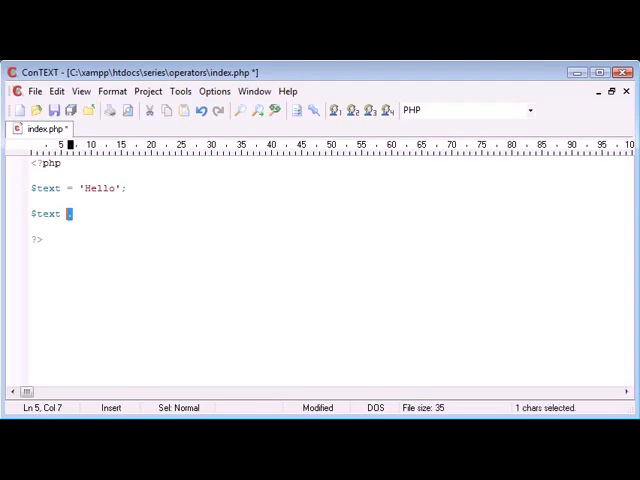
type(".=")
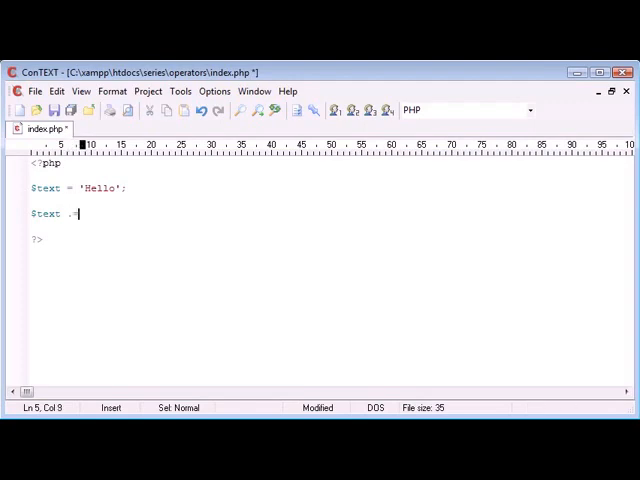
type("'")
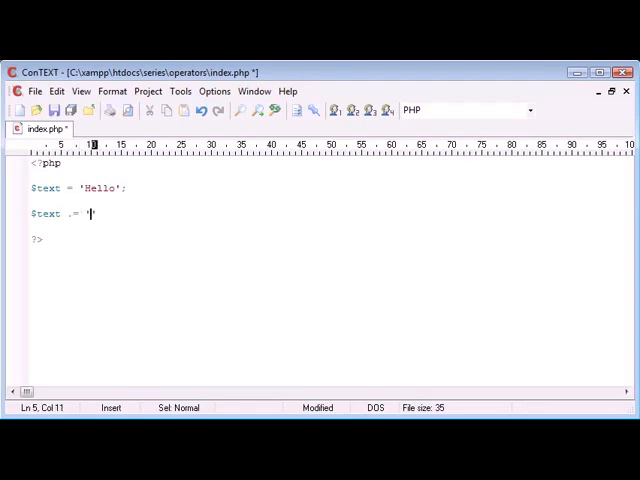
type("World")
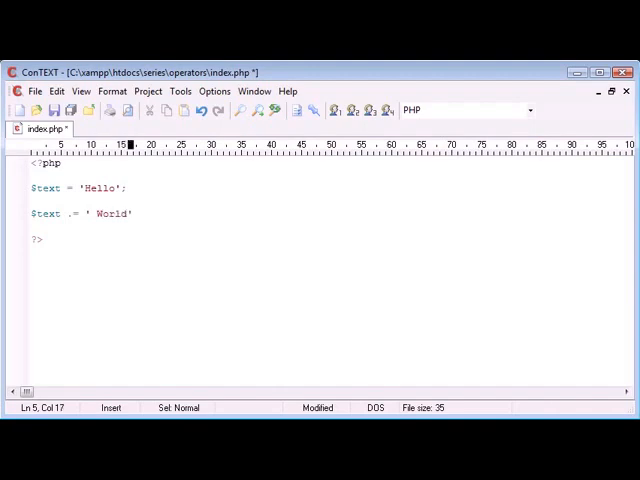
type("//")
type("echo")
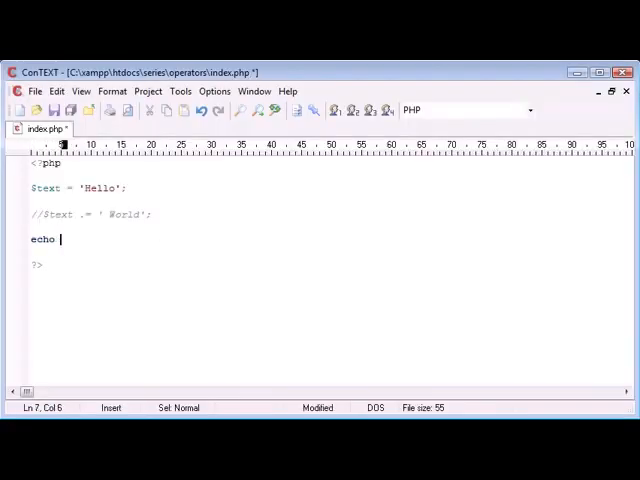
- Add echo $text; and restore the uncommented $text .= ' World' line
type("$text;")
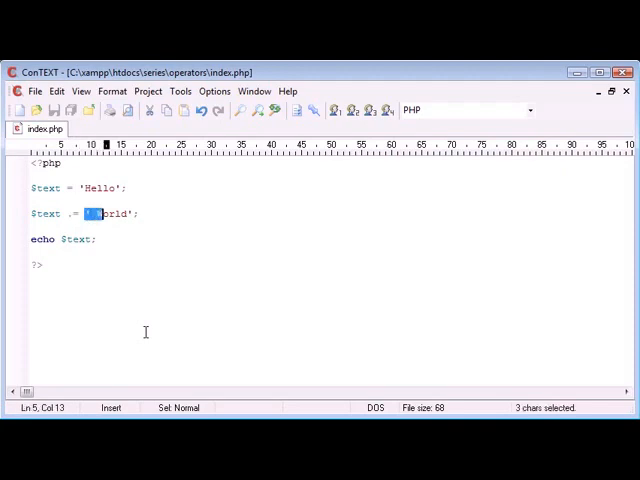
type("World")
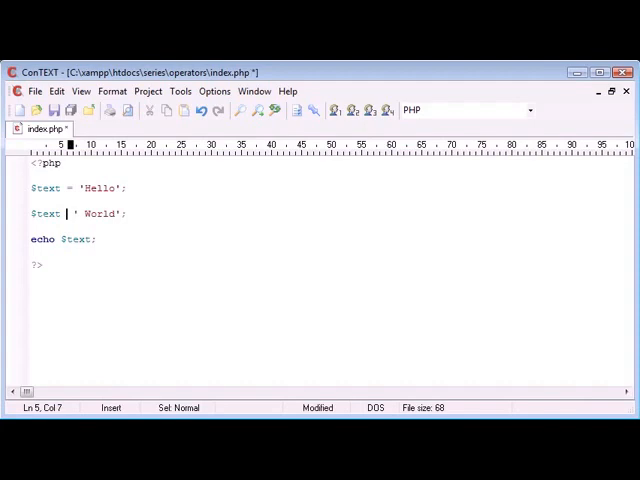
type(".=")
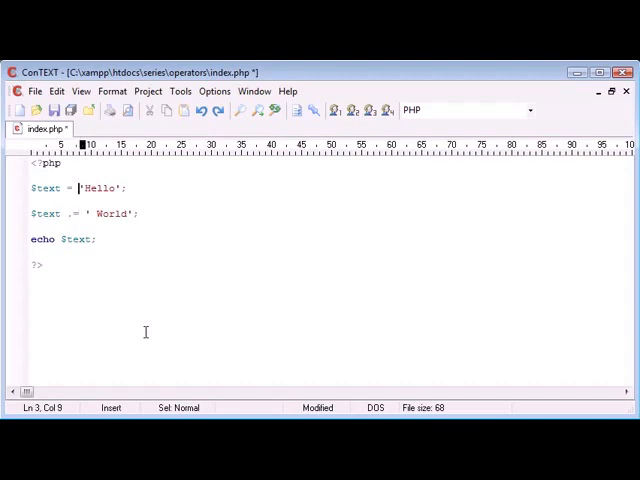
- Briefly add a 'World' concatenation to line 3, then delete it
type(".''")
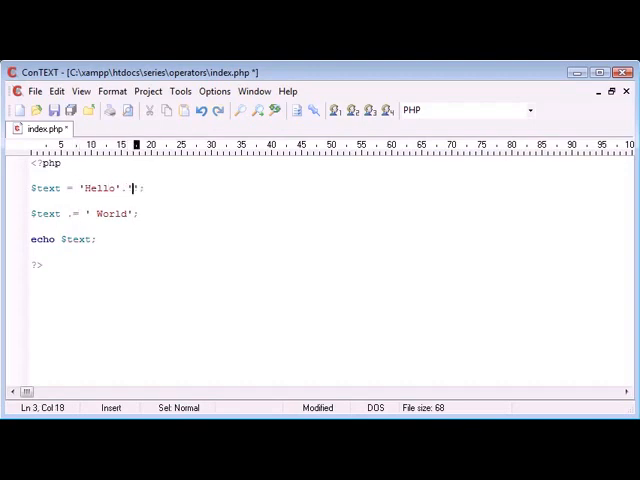
type("World.")
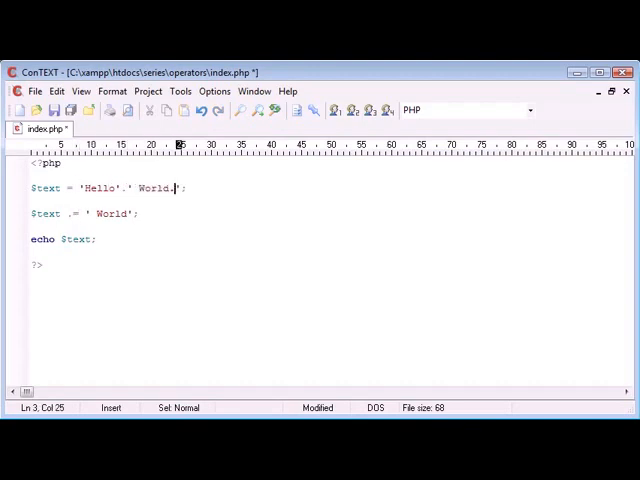
left_click_drag(180, 188, 108, 188)
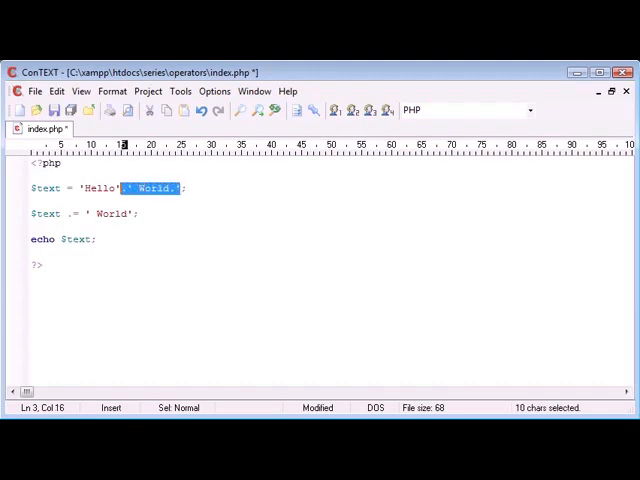
key("Delete")
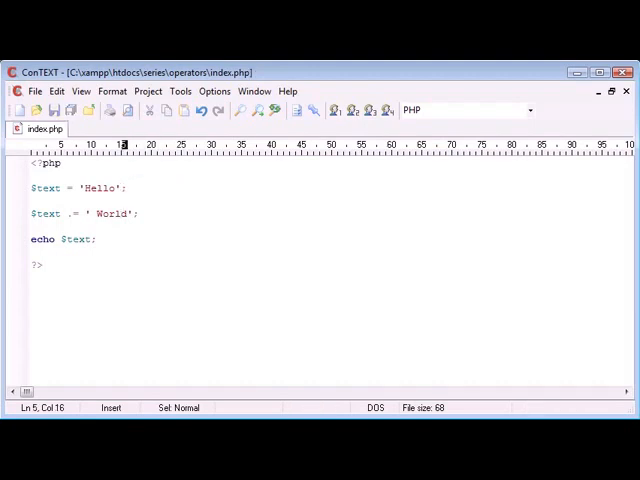
left_click(107, 213)
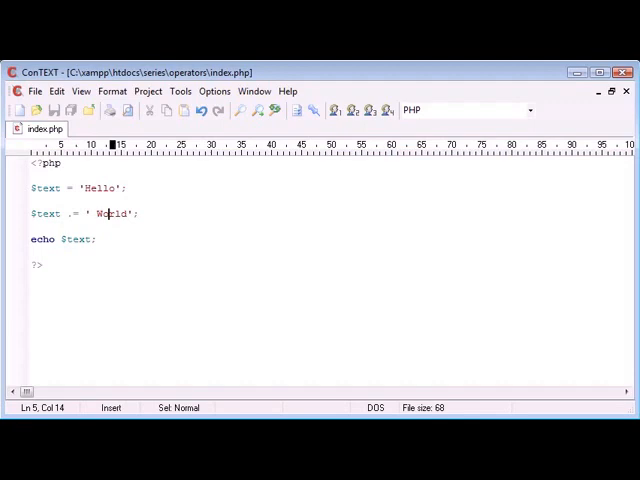